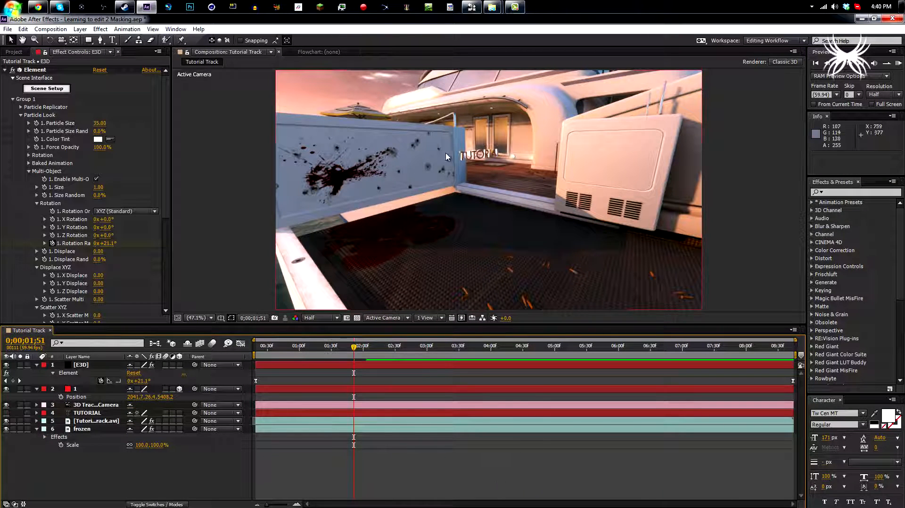
# Preview the tracked shot, then add a new solid layer named mask
pyautogui.click(292, 346)
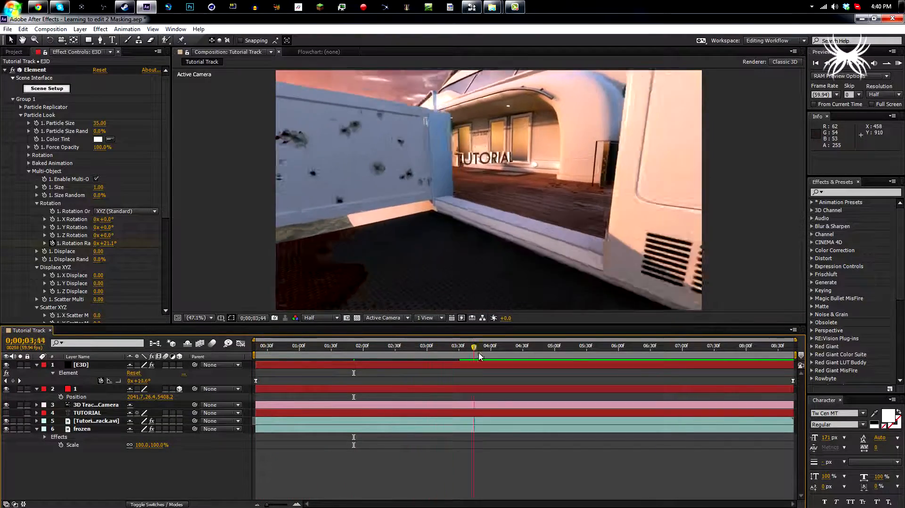
pyautogui.click(253, 345)
pyautogui.write('mask')
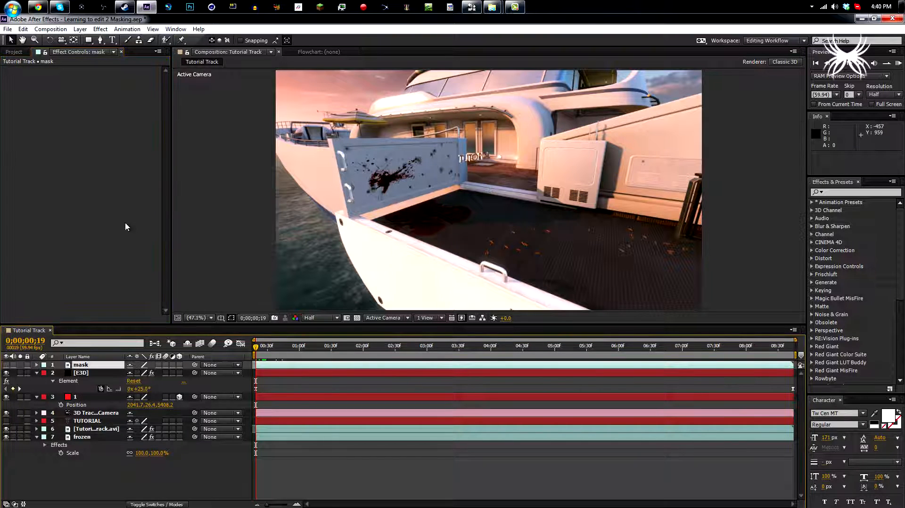
# Switch to the Pen Tool and begin placing mask vertices around the door panel
pyautogui.click(101, 40)
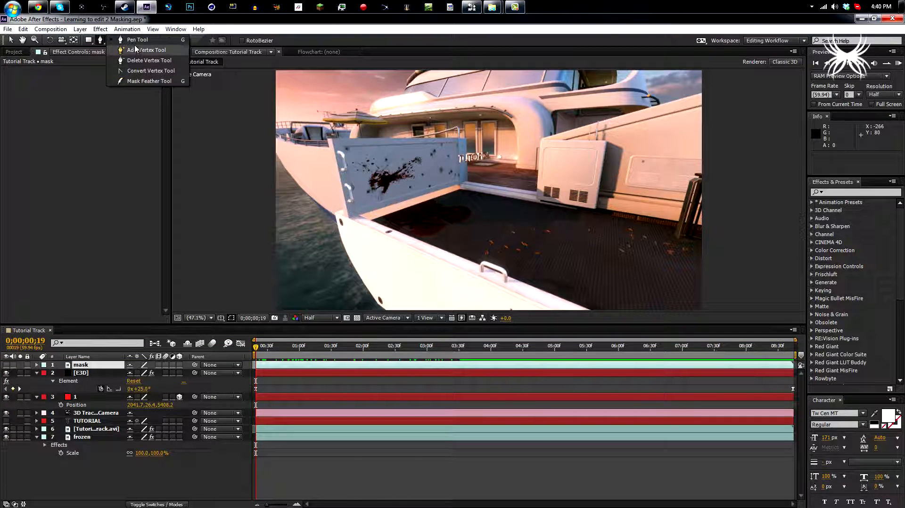
pyautogui.click(147, 49)
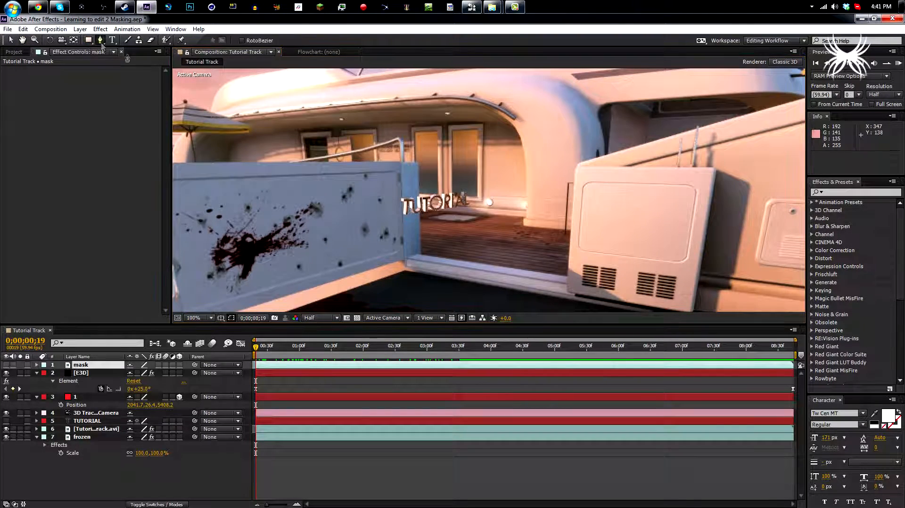
pyautogui.click(199, 317)
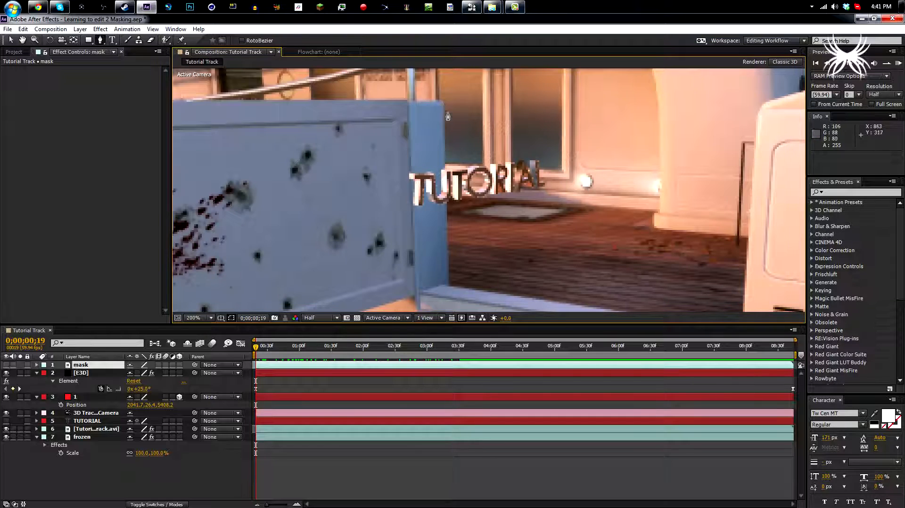
pyautogui.click(192, 317)
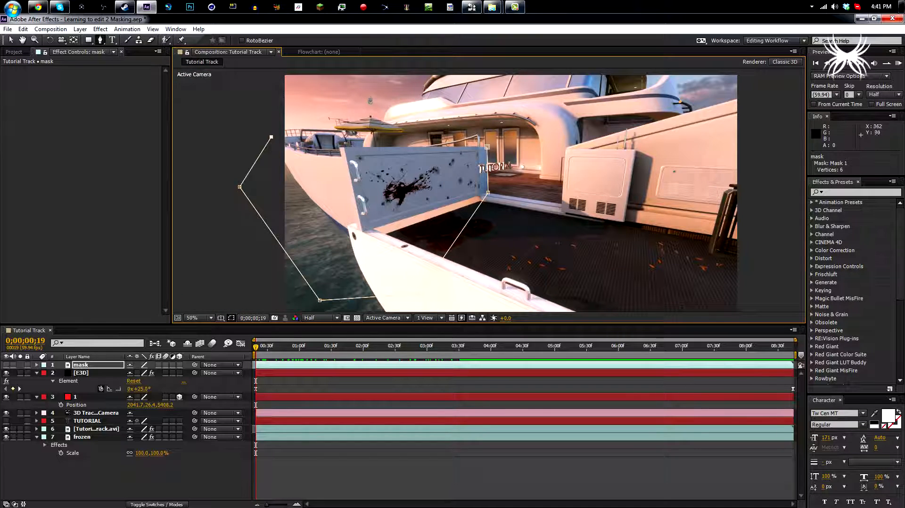
# Close the seven-point door mask at 400% and reveal its Mask Path property with M
pyautogui.click(369, 96)
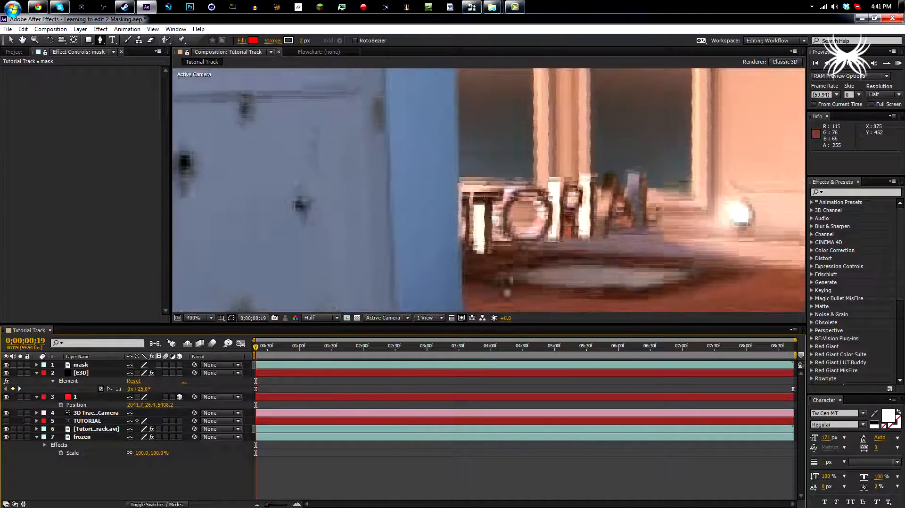
pyautogui.click(207, 318)
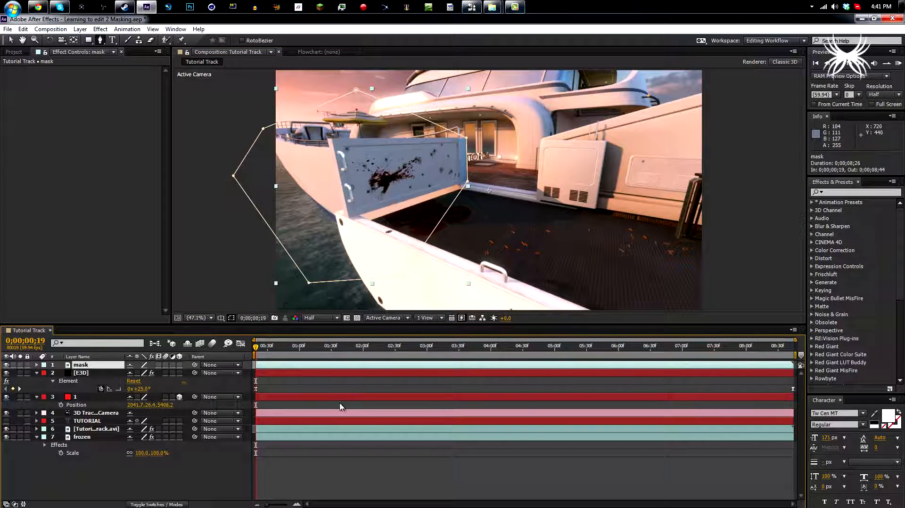
pyautogui.click(35, 364)
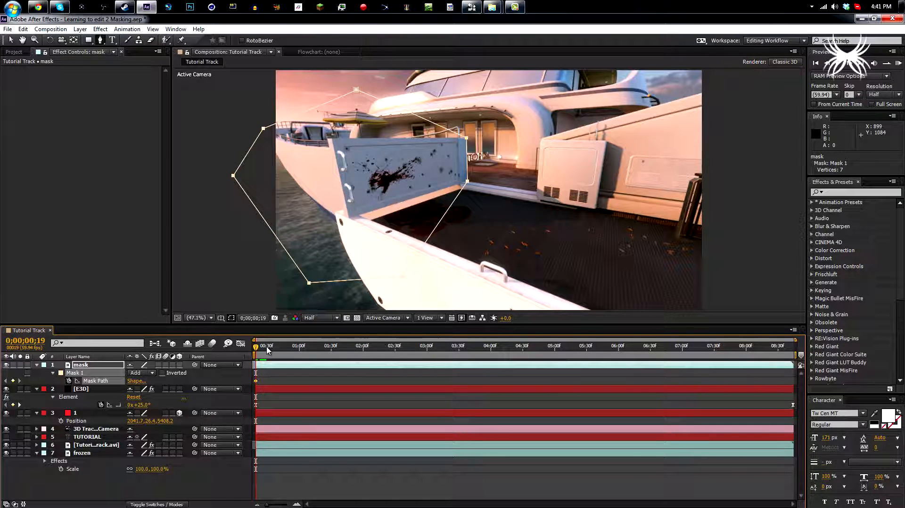
# Keyframe Mask Path and reshape the outline on a later frame to follow the door
pyautogui.click(261, 346)
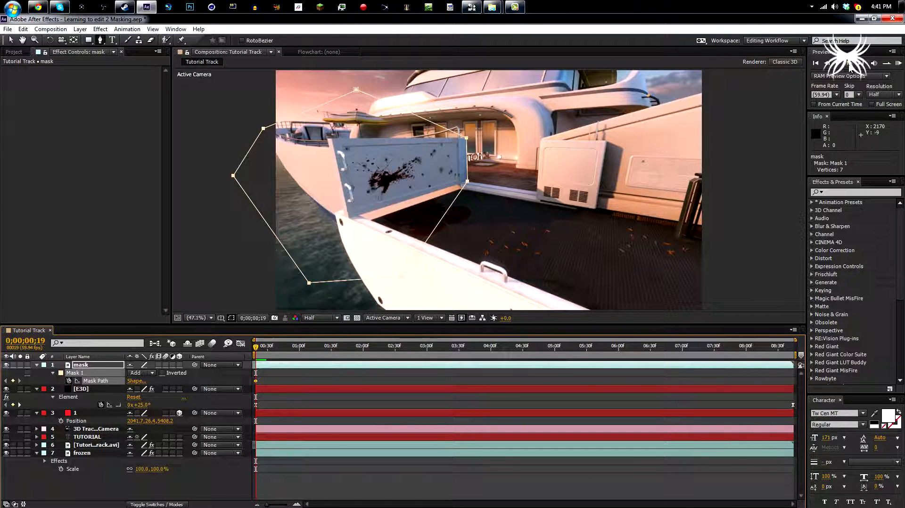
pyautogui.click(266, 345)
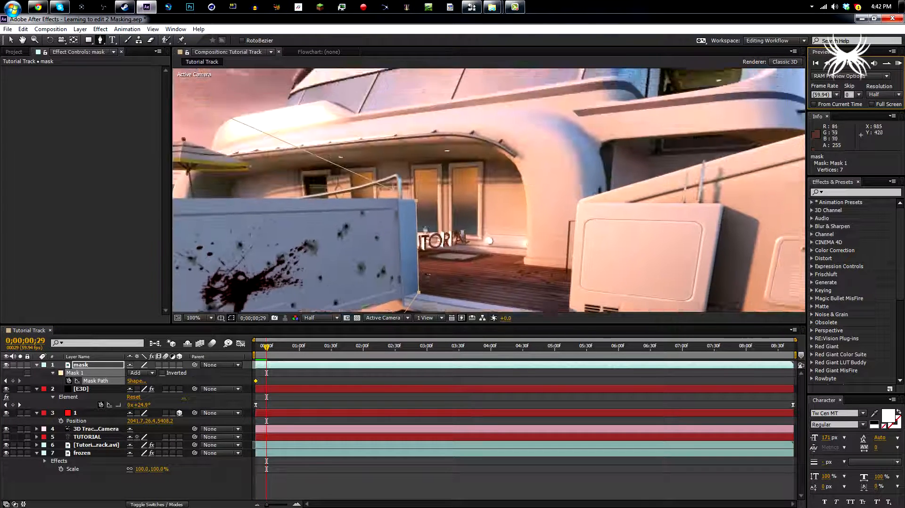
pyautogui.click(192, 318)
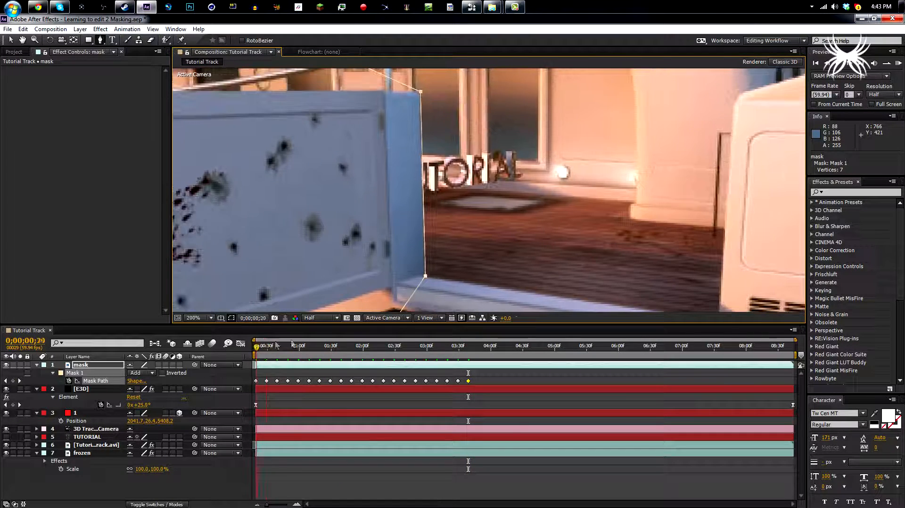
# Check a later frame, set viewer zoom to Fit and jump to the end of the mask keyframes
pyautogui.click(300, 345)
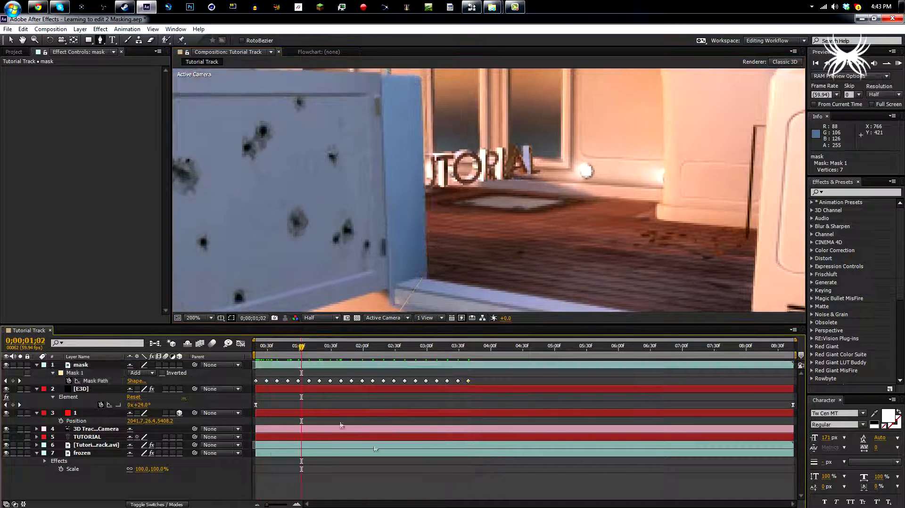
pyautogui.click(207, 318)
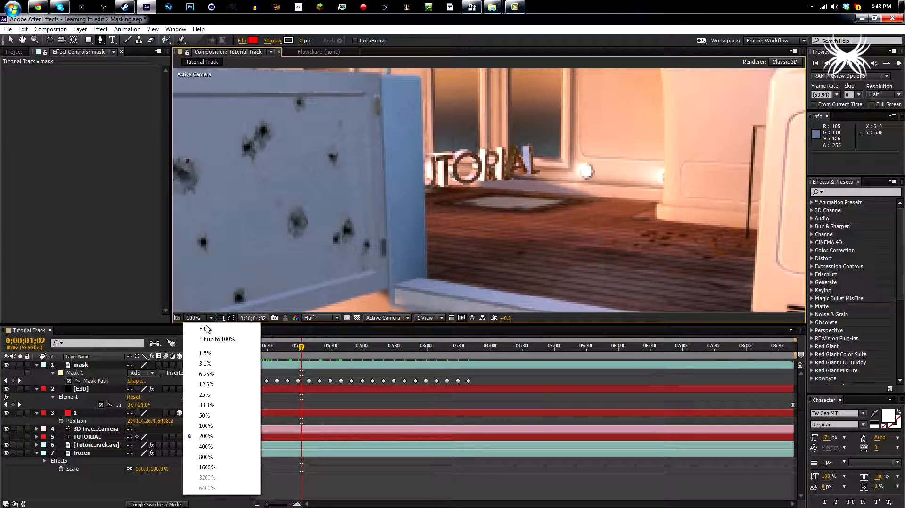
pyautogui.click(201, 329)
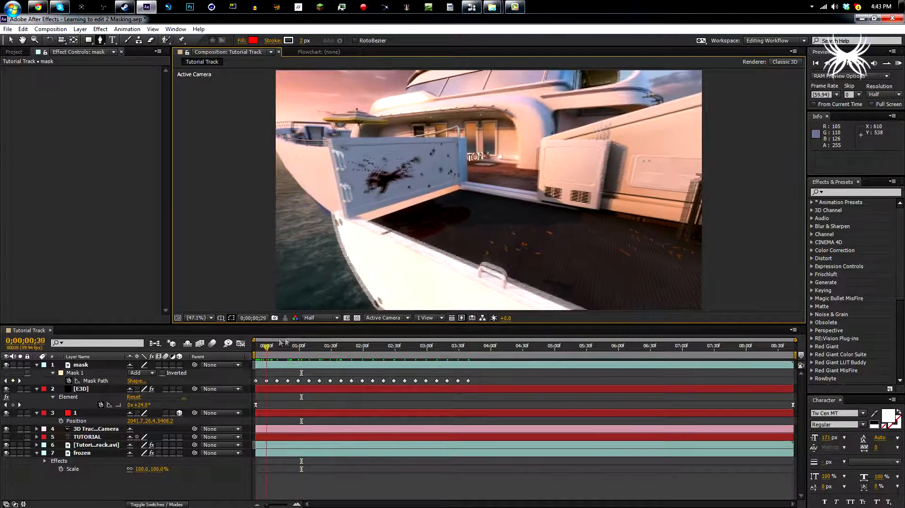
pyautogui.click(378, 346)
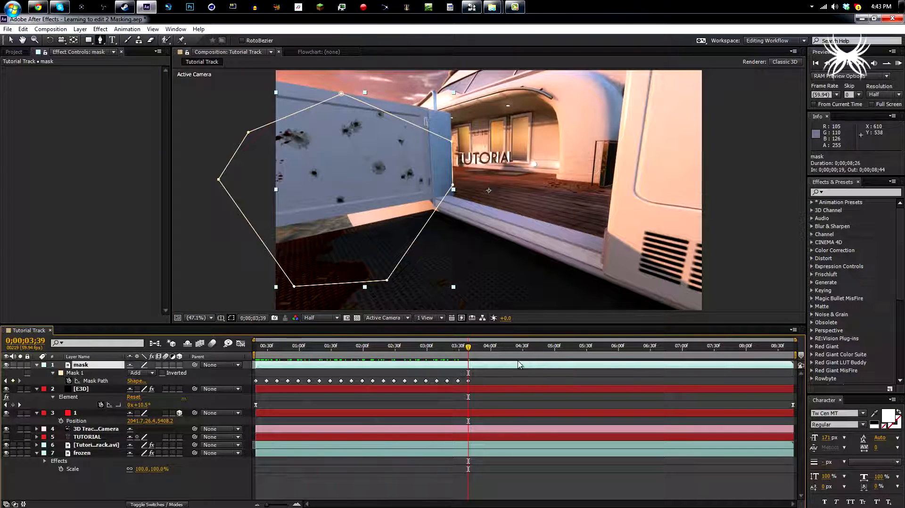
# RAM preview and scrub the timeline to confirm the mask follows the door until about 3:39
pyautogui.click(23, 30)
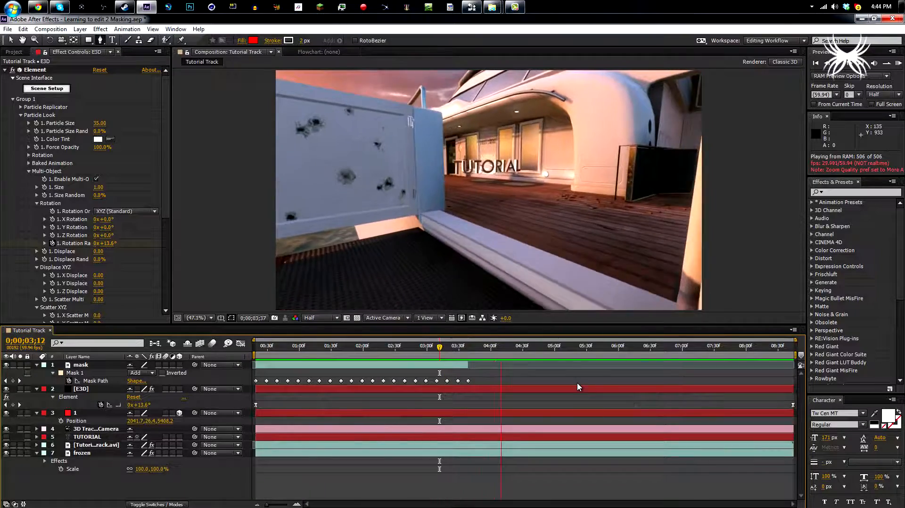
pyautogui.click(467, 345)
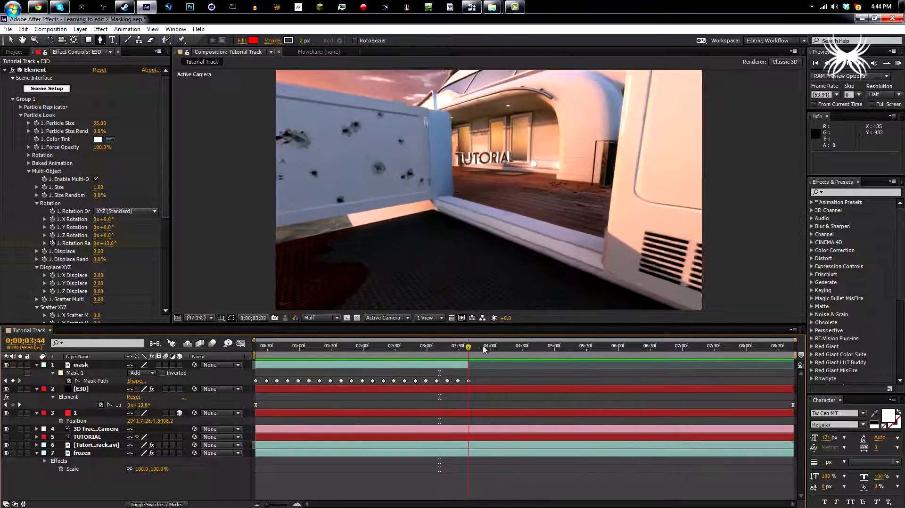
pyautogui.click(737, 346)
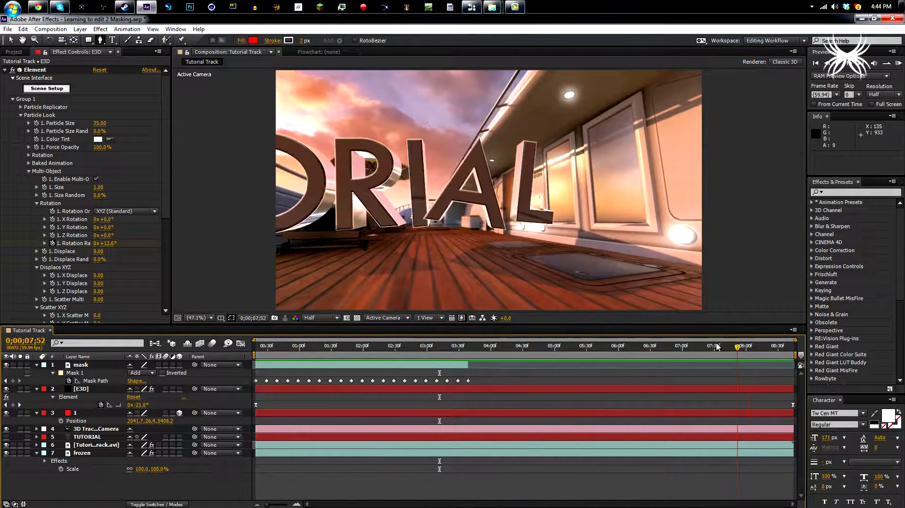
pyautogui.click(447, 345)
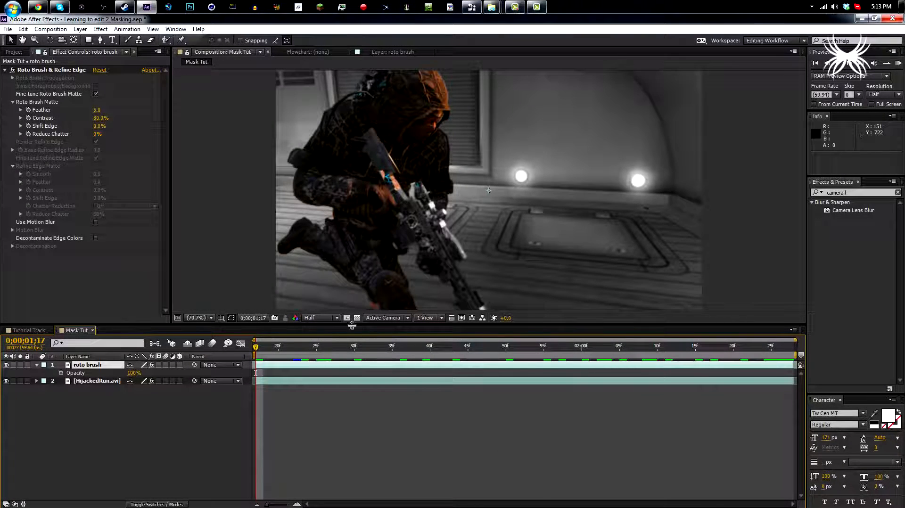
pyautogui.moveTo(294, 347)
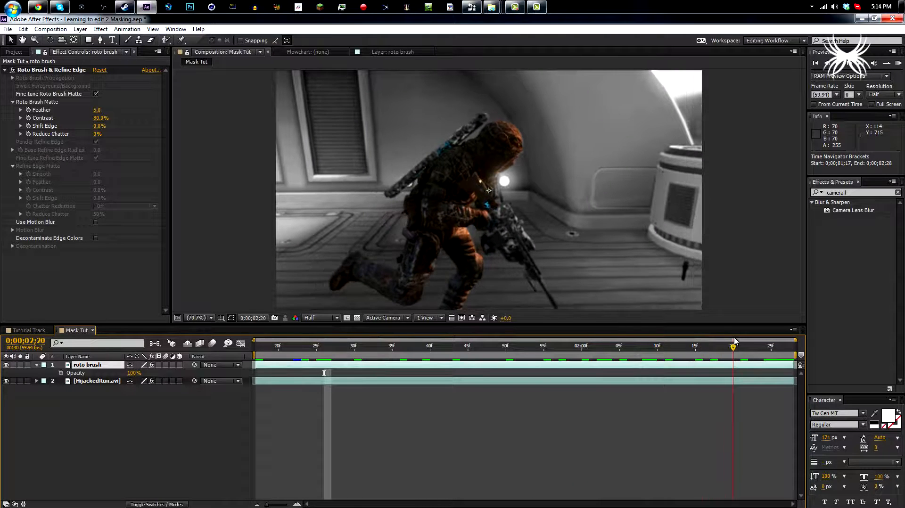
# Scrub through the soldier clip to preview the finished tinted example before clearing it
pyautogui.click(284, 345)
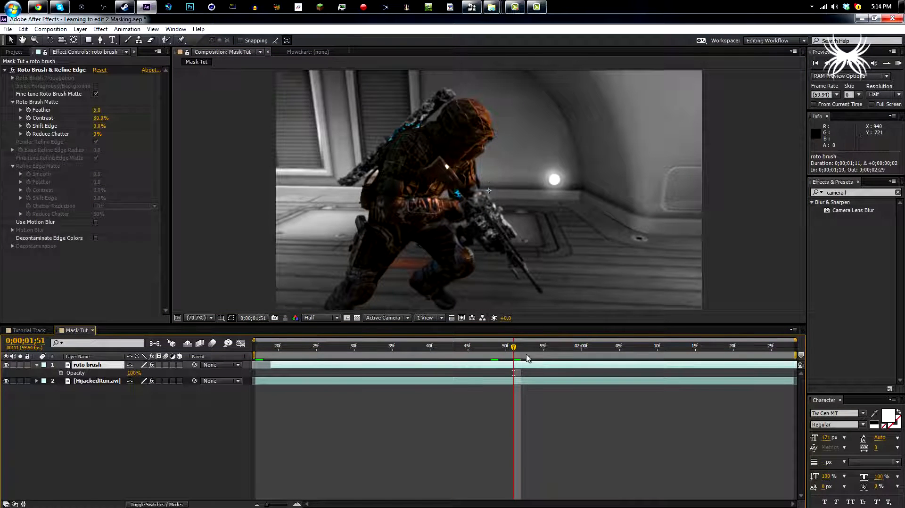
pyautogui.moveTo(513, 353); pyautogui.dragTo(702, 352)
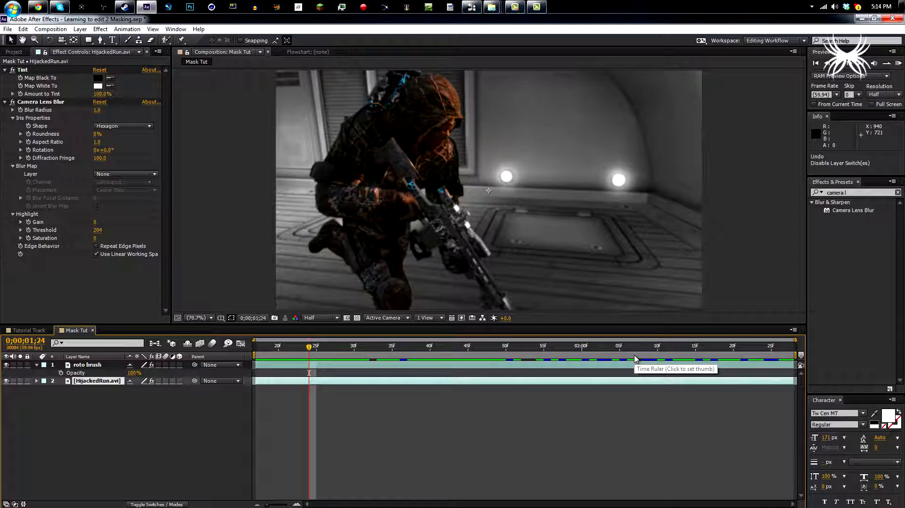
pyautogui.click(454, 346)
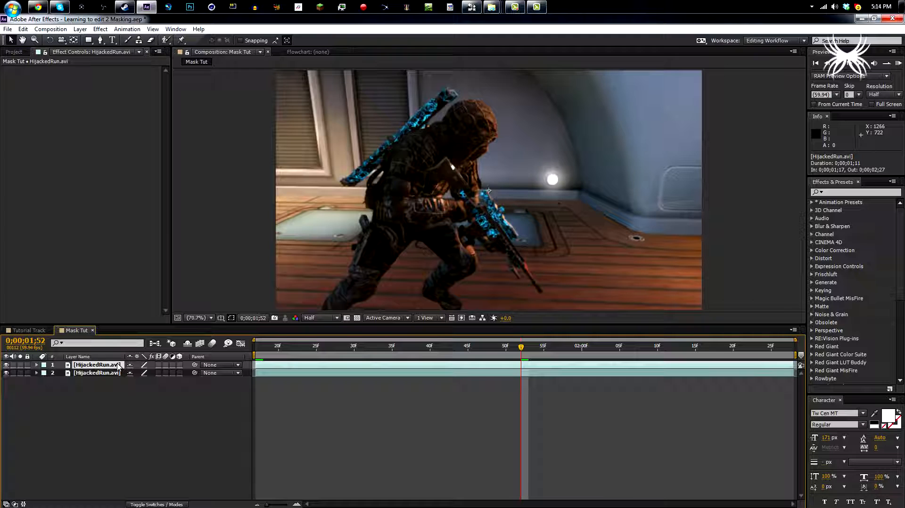
# Rename the top HijackedRun.avi copy to Roto Brush
pyautogui.doubleClick(97, 364)
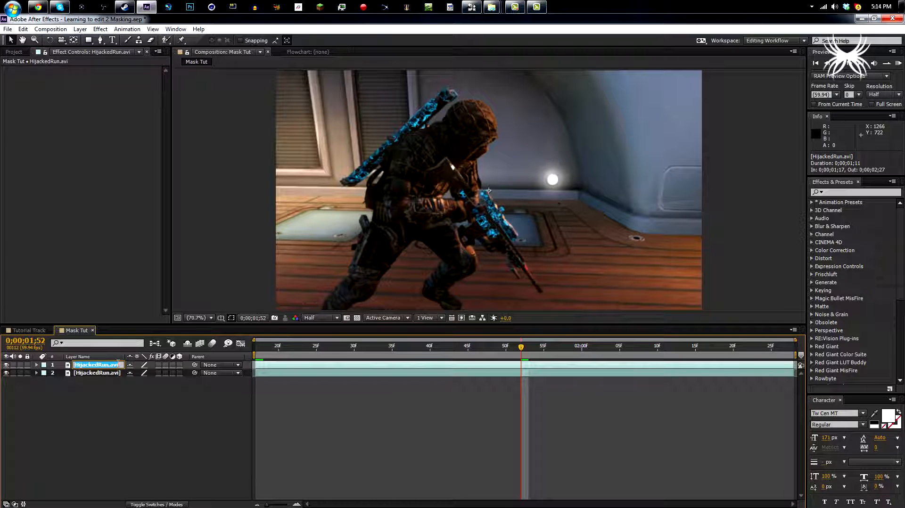
pyautogui.write('Ro')
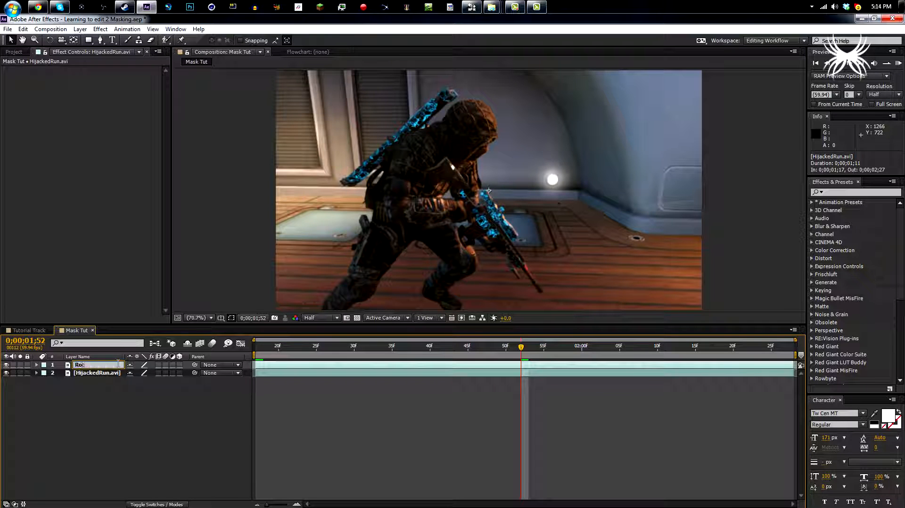
pyautogui.write('Roto Bu')
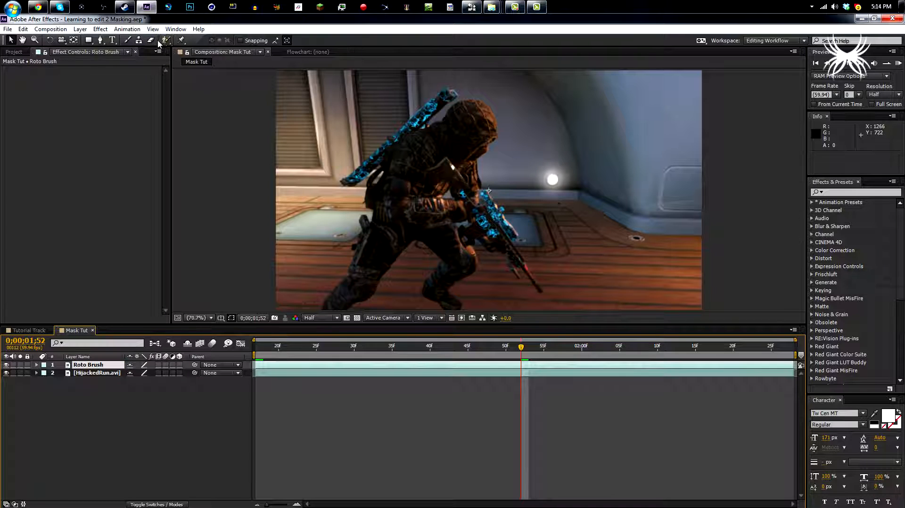
# Select the Roto Brush tool from the toolbar
pyautogui.click(165, 40)
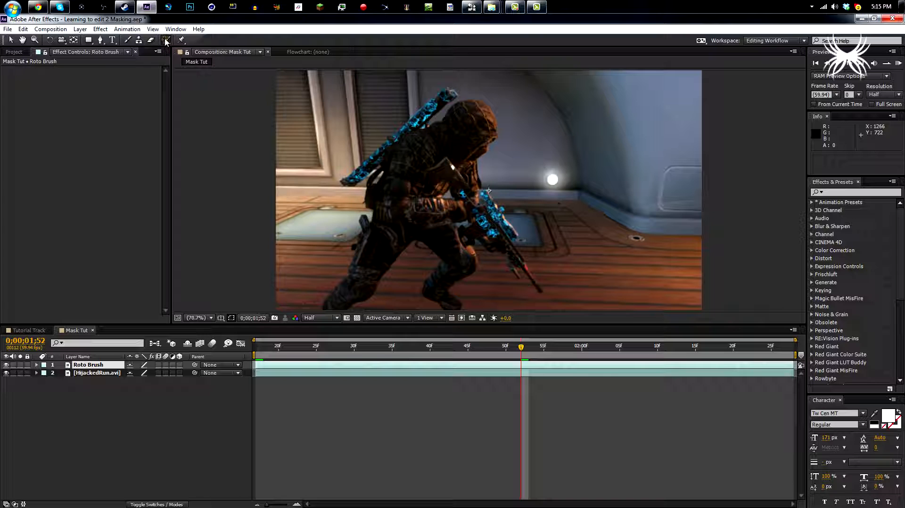
pyautogui.click(166, 40)
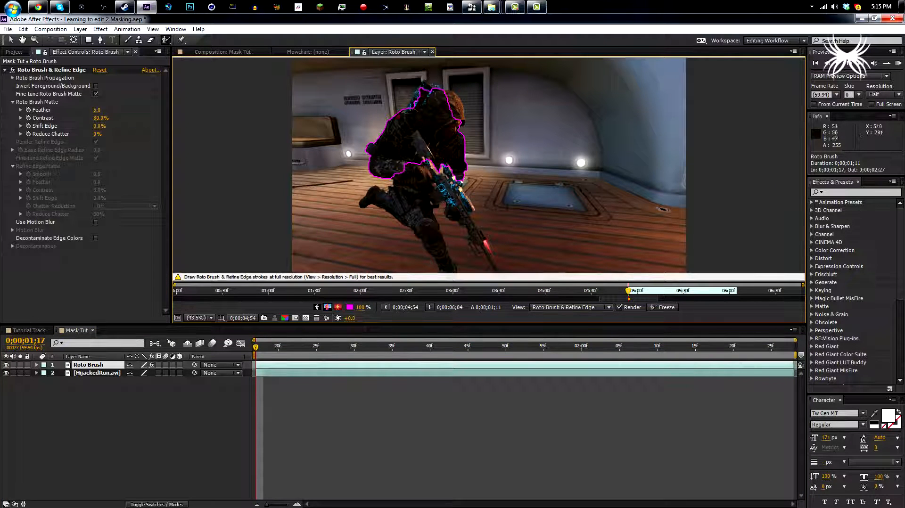
# Paint a Roto Brush stroke marking the soldier as foreground
pyautogui.click(441, 89)
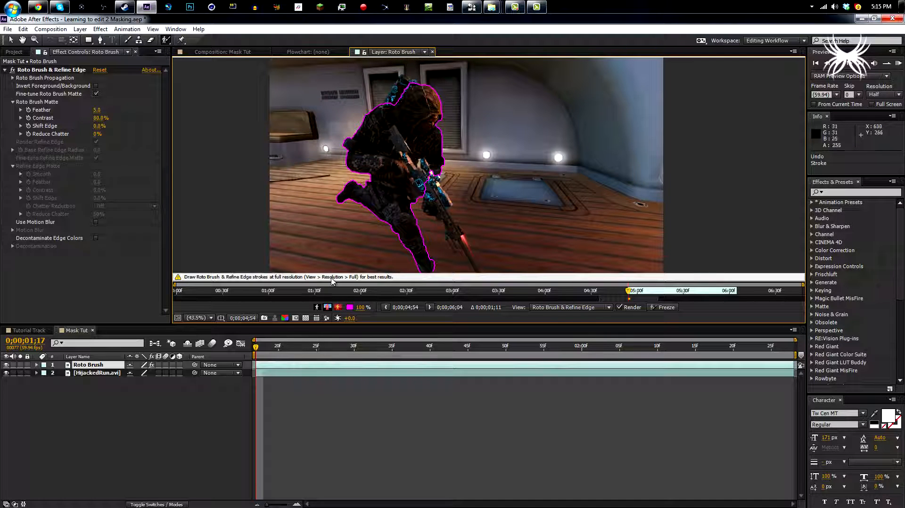
pyautogui.moveTo(655, 300)
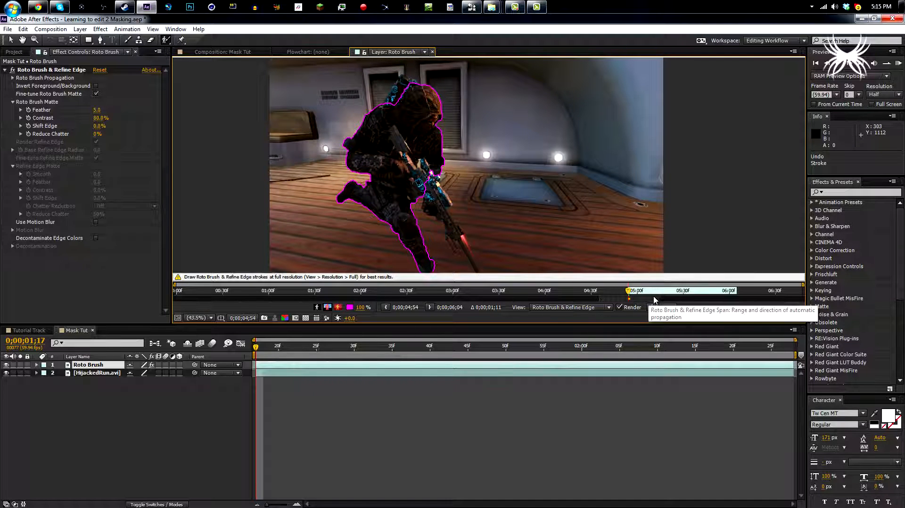
# Extend the Roto Brush span and check the propagated matte on later frames
pyautogui.click(667, 290)
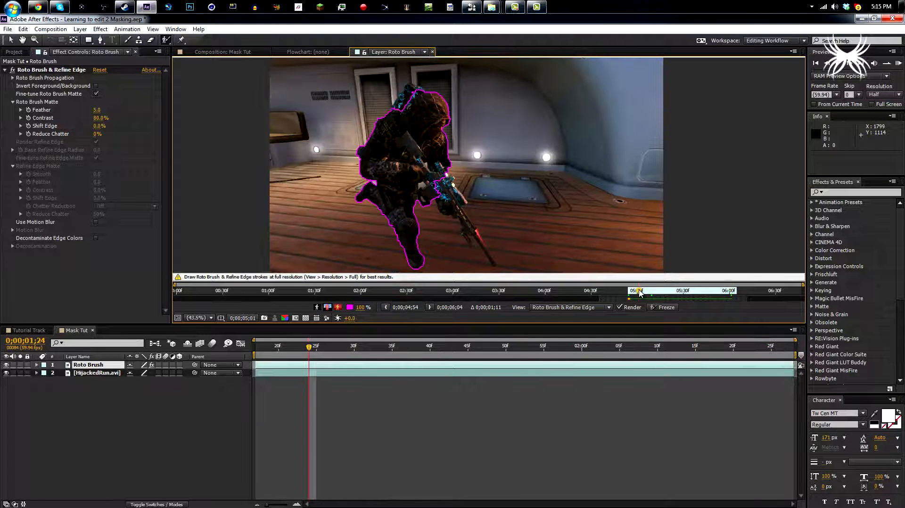
pyautogui.moveTo(639, 291)
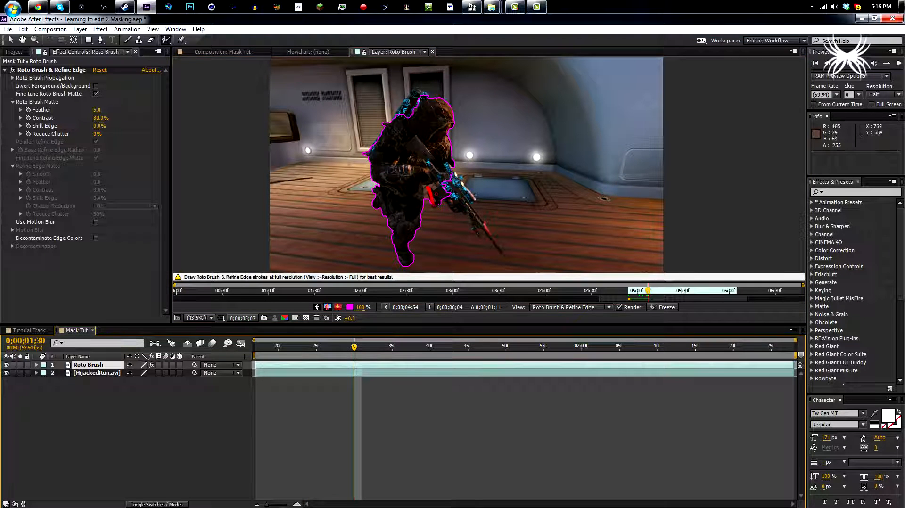
pyautogui.click(346, 346)
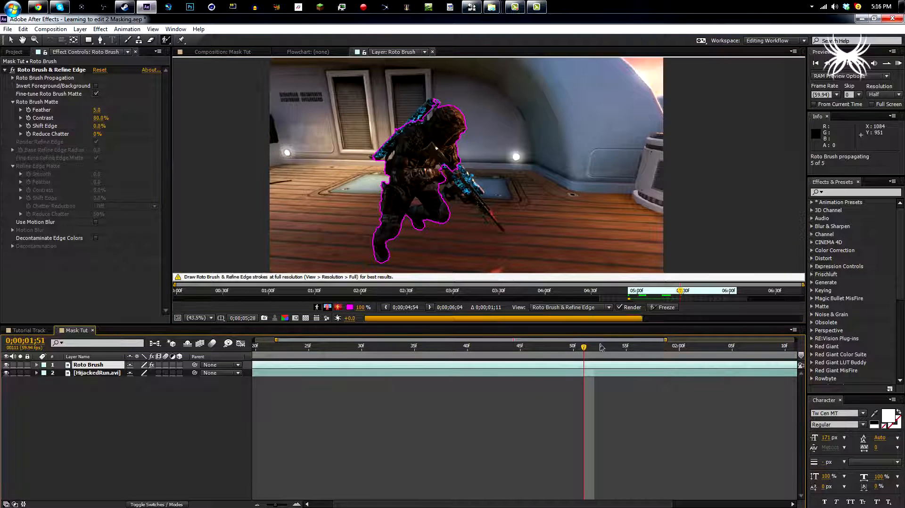
pyautogui.click(635, 346)
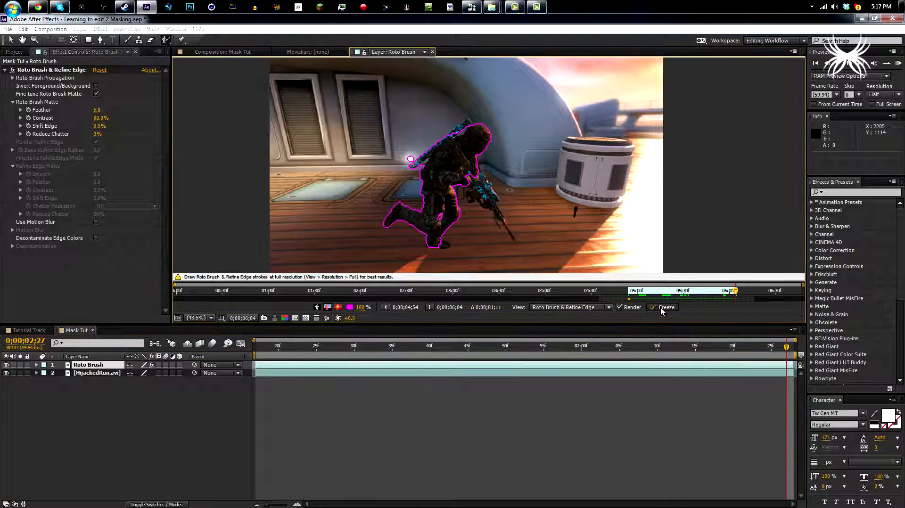
# Freeze the Roto Brush propagation and return to the Mask Tut composition viewer
pyautogui.click(667, 306)
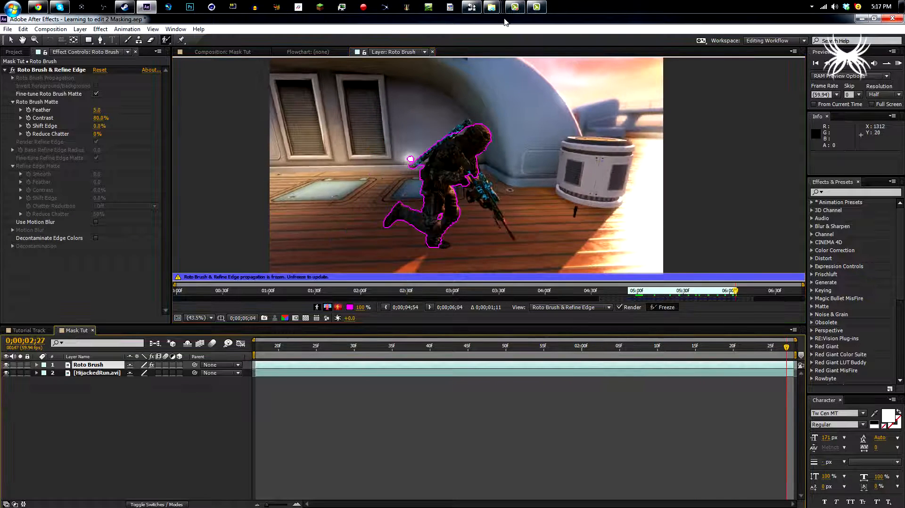
pyautogui.click(431, 52)
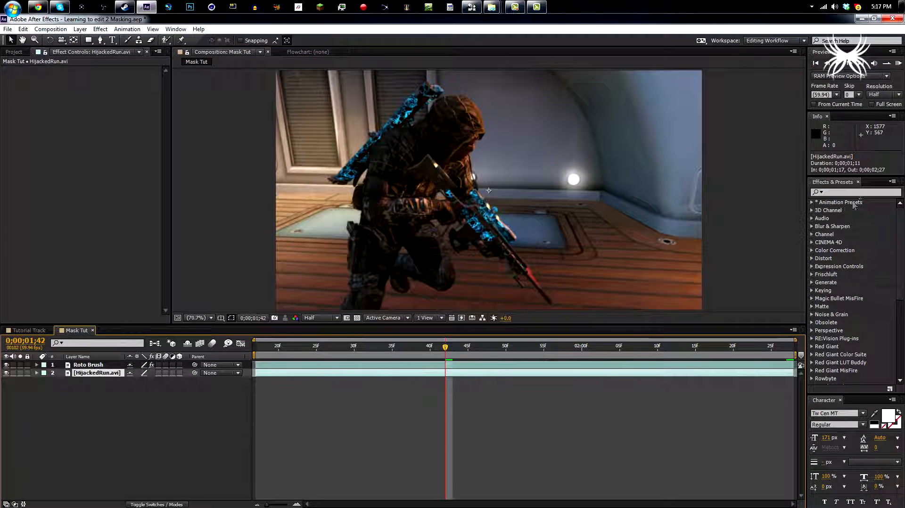
# Apply Tint to HijackedRun.avi, then search 'blur' and scroll to find Gaussian Blur
pyautogui.write('tint')
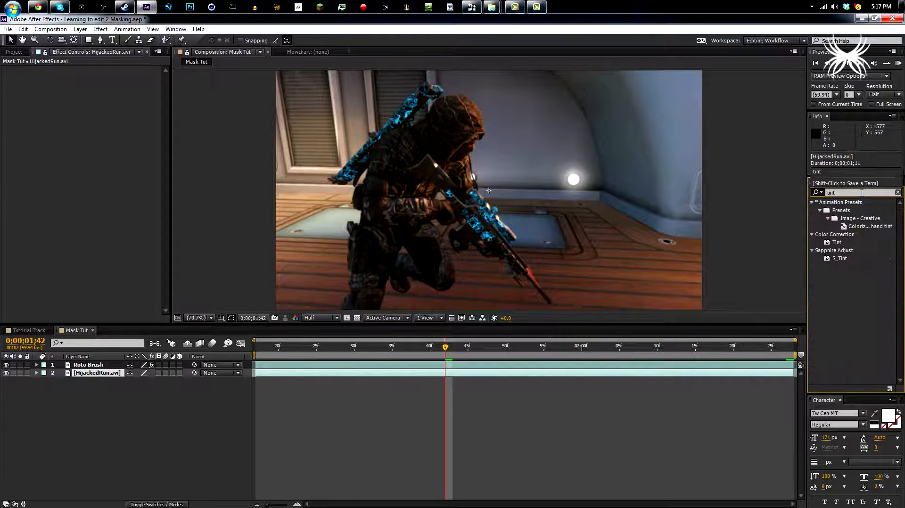
pyautogui.doubleClick(835, 243)
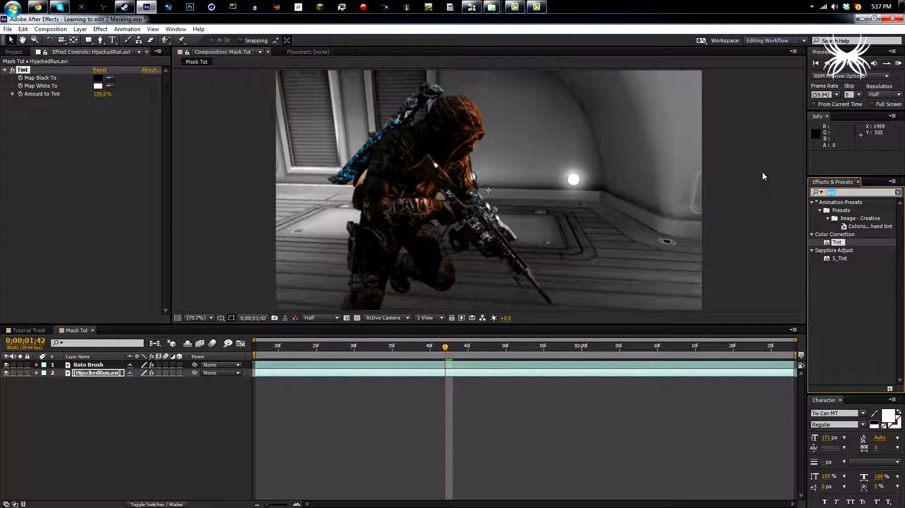
pyautogui.write('blur')
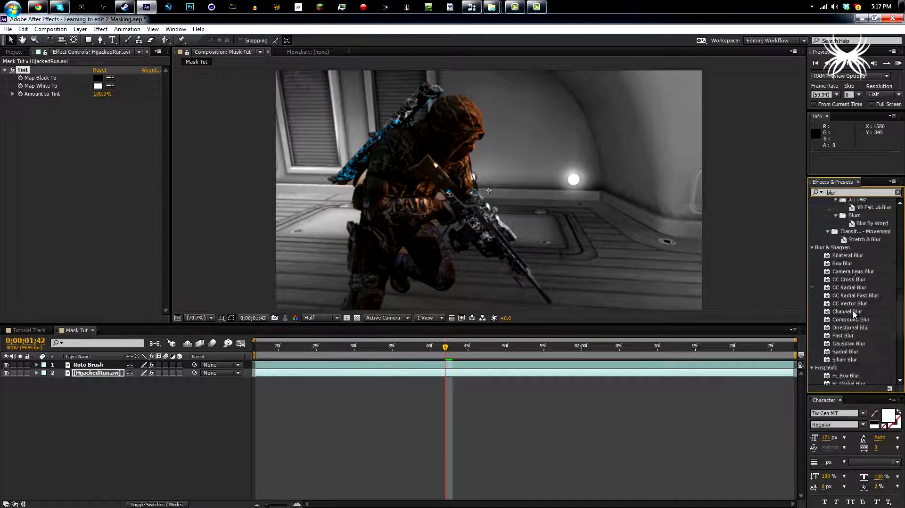
pyautogui.scroll(-3)
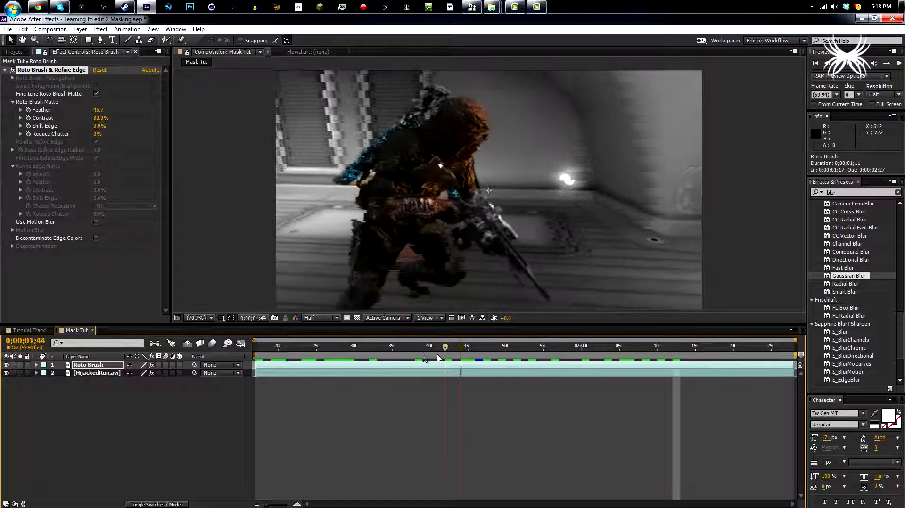
# Check a later frame to confirm the soldier stands out against the blurred gray background
pyautogui.click(543, 345)
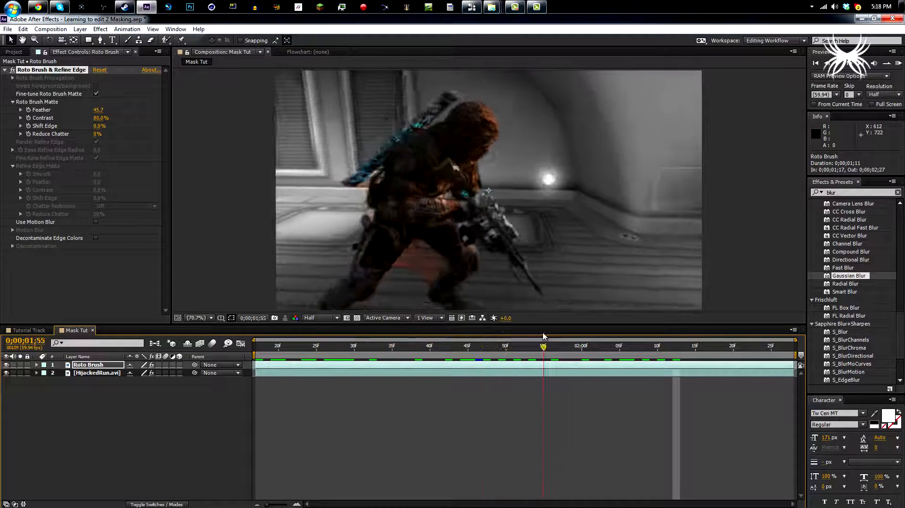